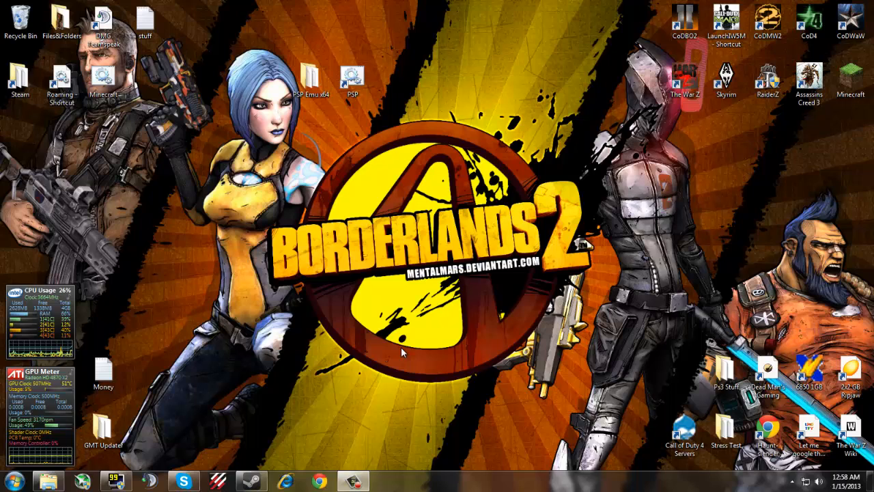
mouse_move(328, 116)
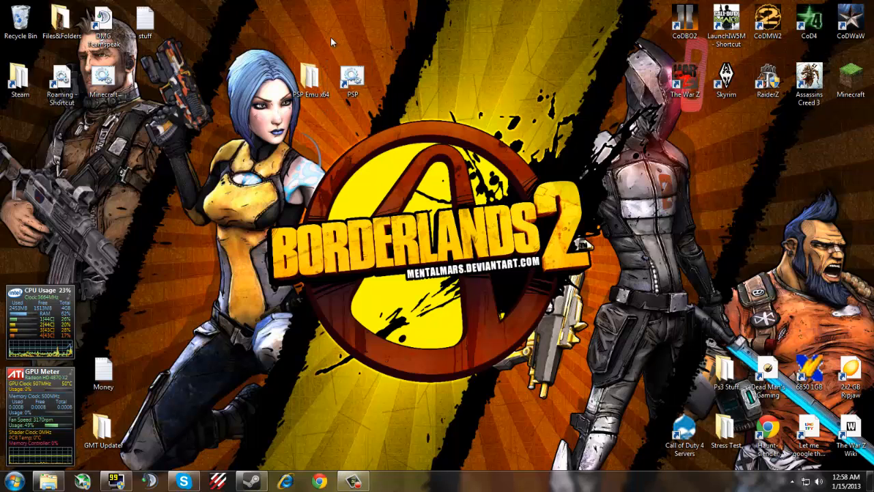
mouse_move(372, 244)
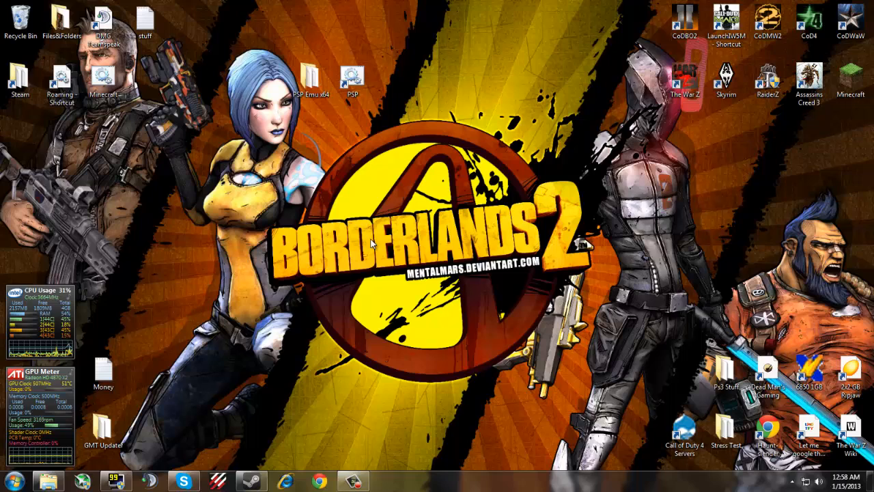
mouse_move(328, 475)
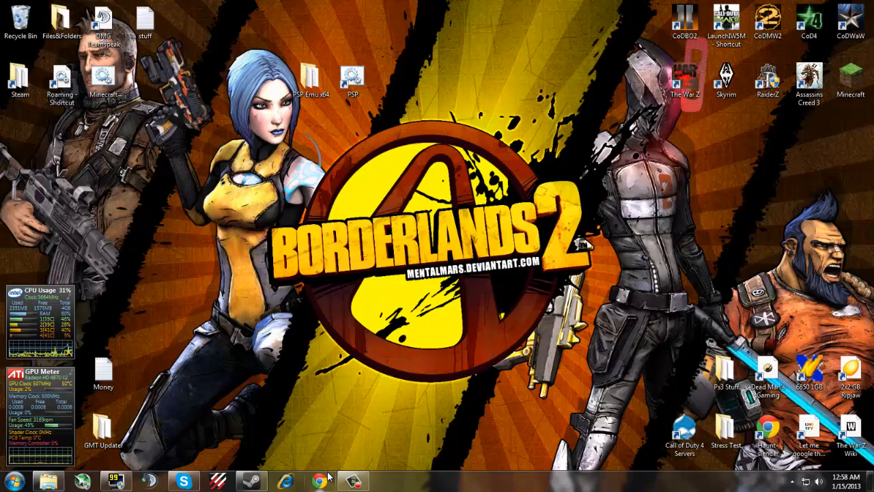
mouse_move(318, 480)
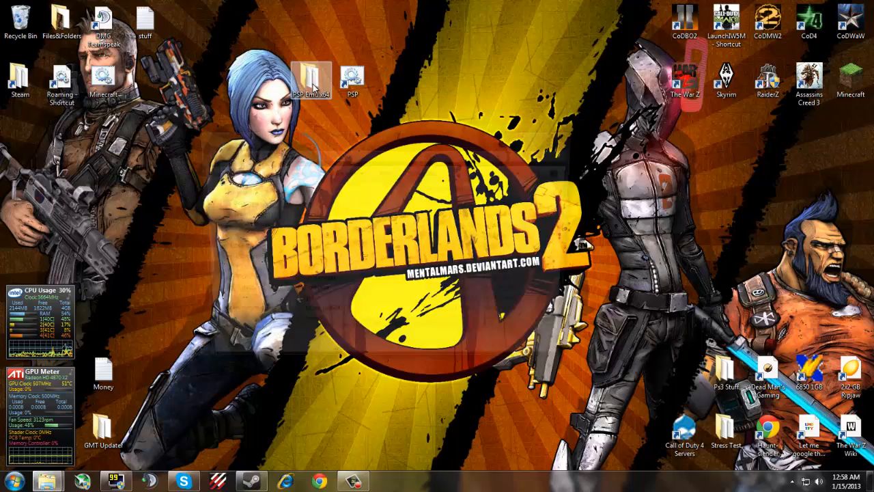
Open the PSP Emu x64 folder and browse jpcsp.org's svn build download links in Chrome
double_click(310, 76)
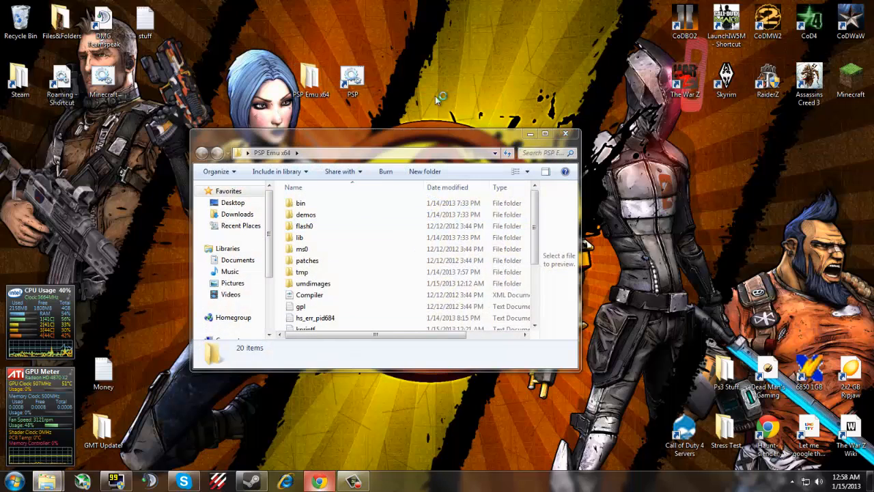
left_click(318, 482)
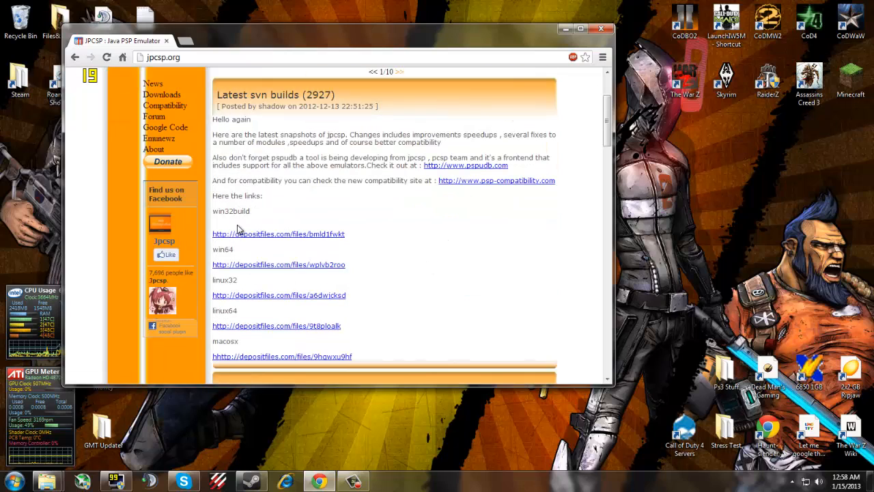
mouse_move(212, 286)
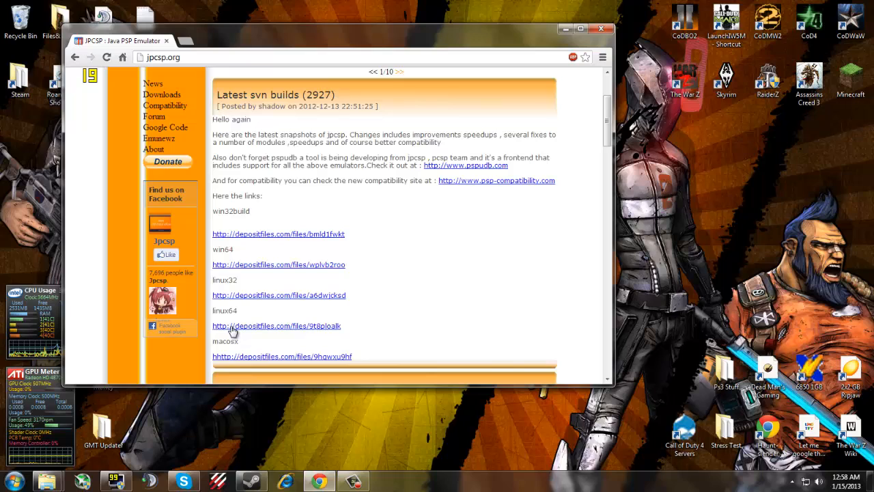
scroll("up", 3)
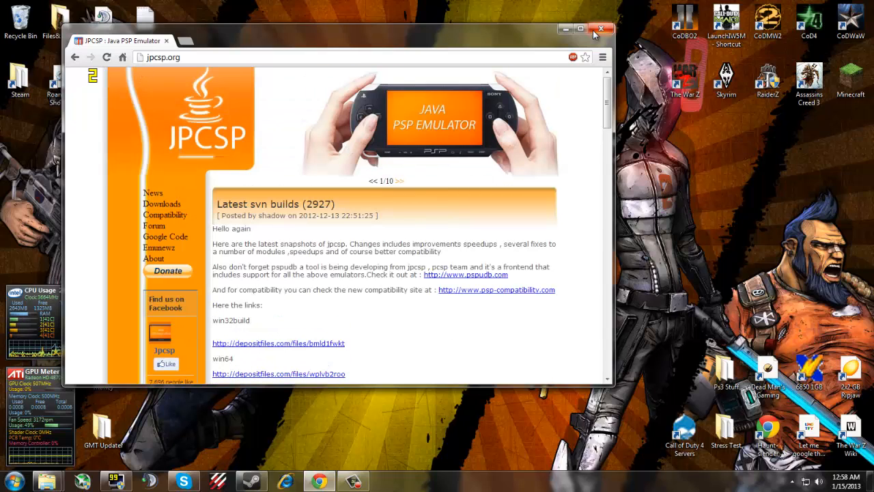
scroll("down", 3)
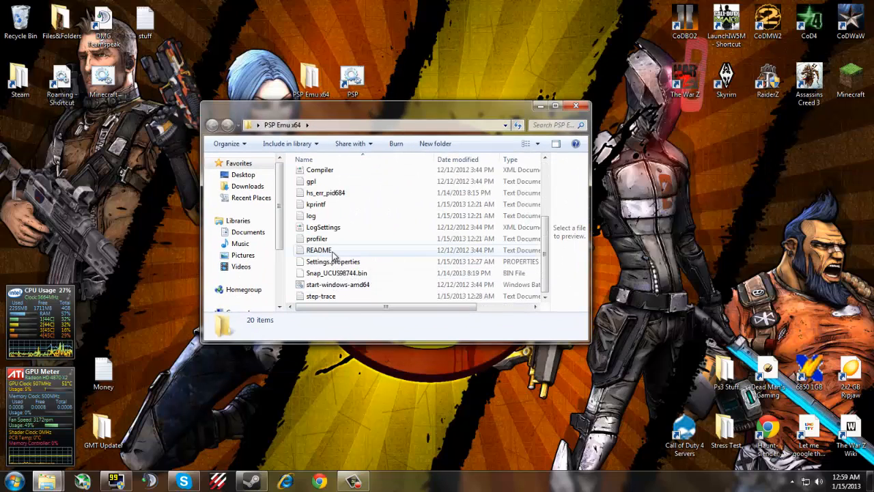
mouse_move(374, 284)
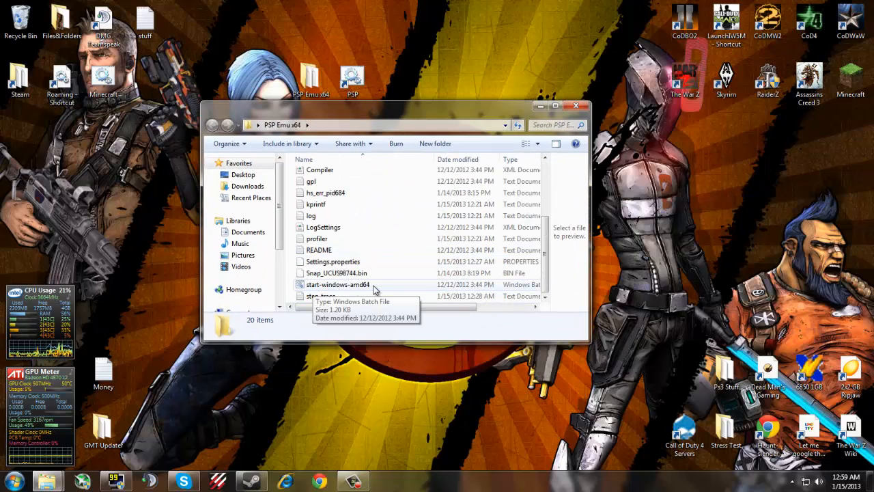
mouse_move(359, 262)
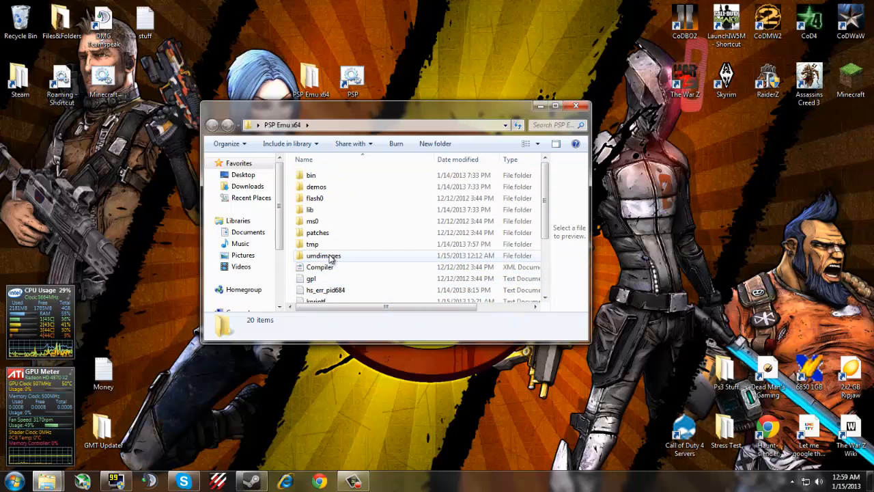
Check the game ISOs in umdimages, then run start-windows-amd64 to launch JPCSP v0.6
left_click_drag(396, 106, 396, 135)
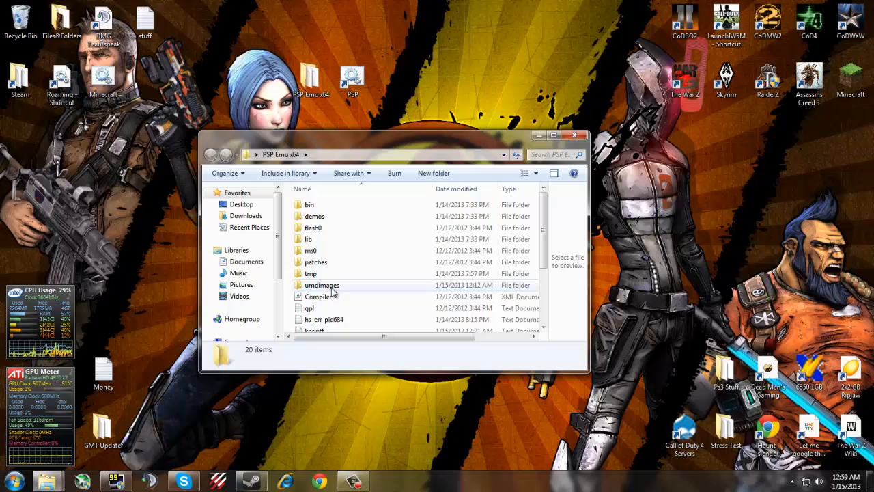
double_click(322, 285)
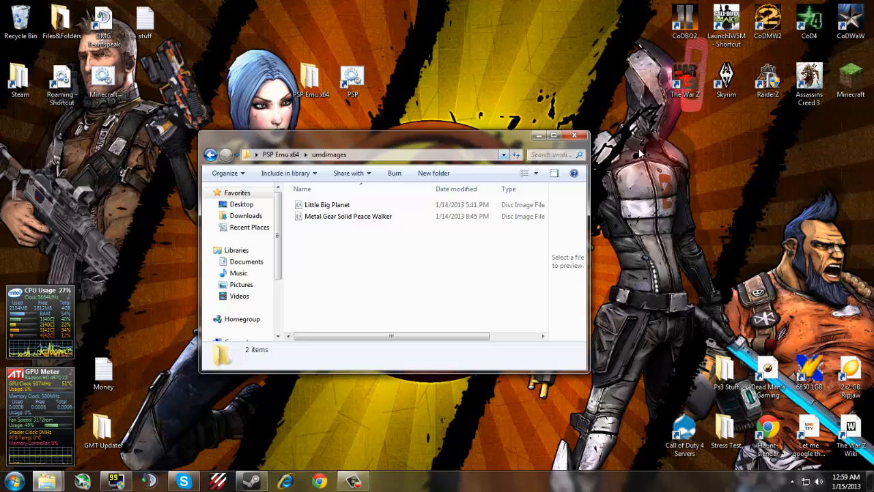
left_click(211, 154)
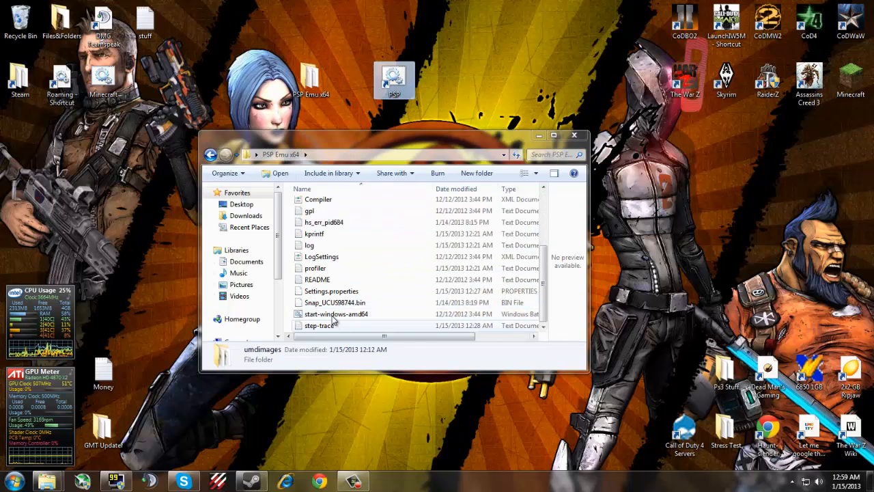
right_click(335, 313)
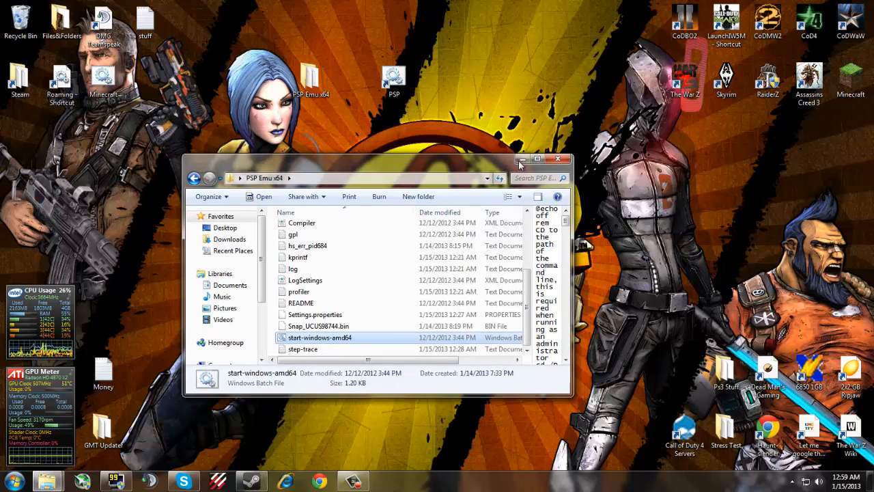
double_click(320, 337)
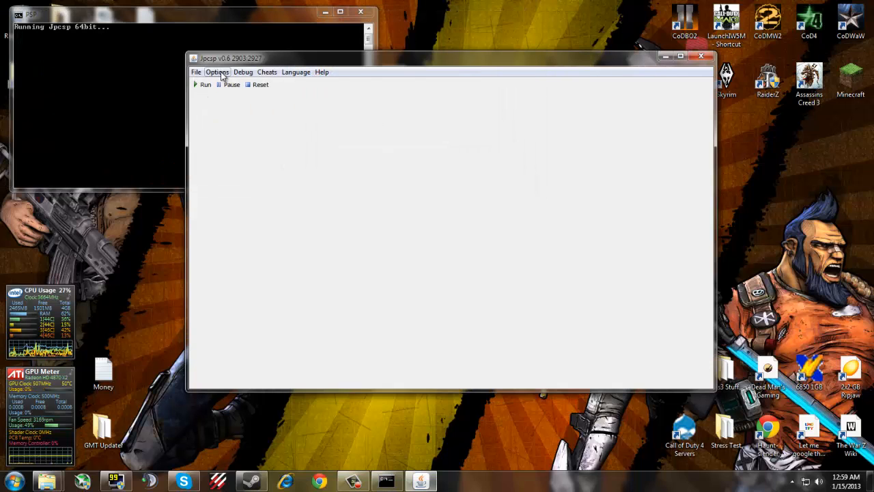
Reposition the JPCSP window and show its Options menu with Video, Audio, Controls, Configuration
left_click(217, 72)
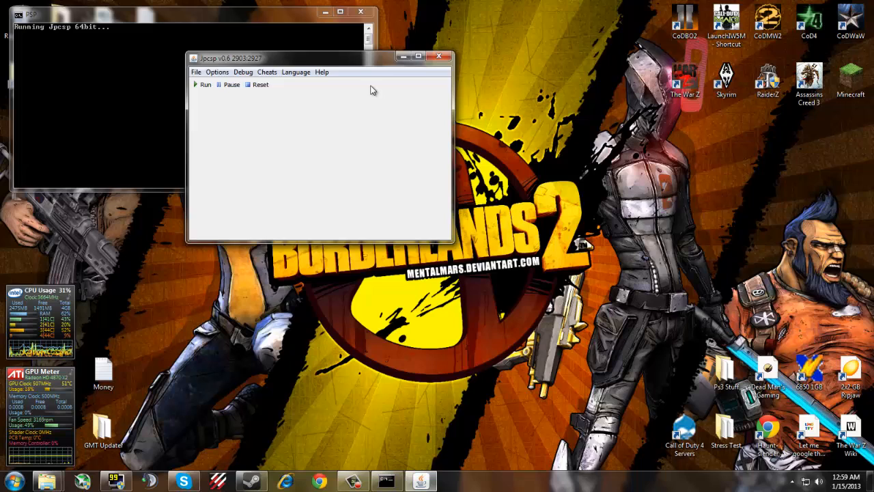
left_click(286, 112)
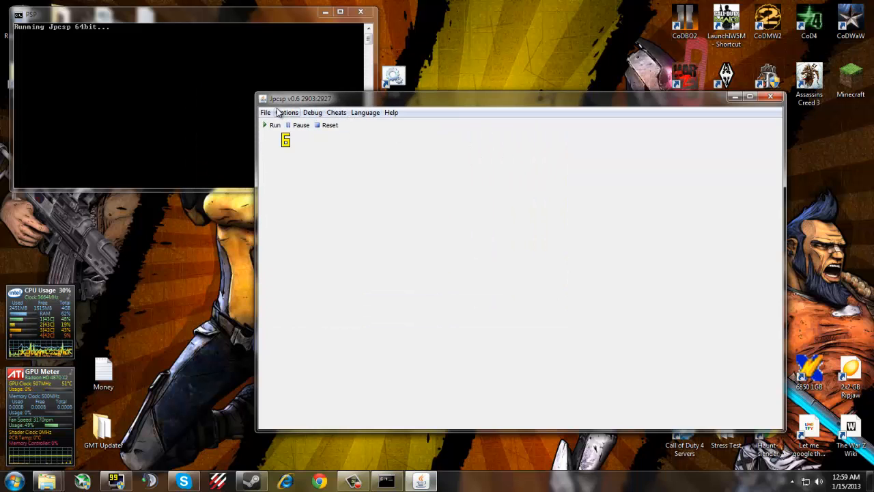
left_click(286, 112)
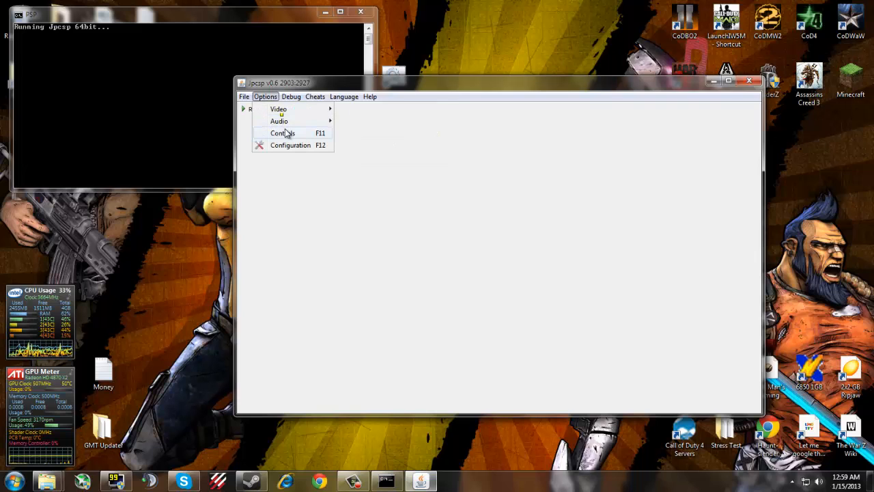
Assign the PSP buttons to the USB Network Joystick in Controls and confirm with OK
left_click(281, 132)
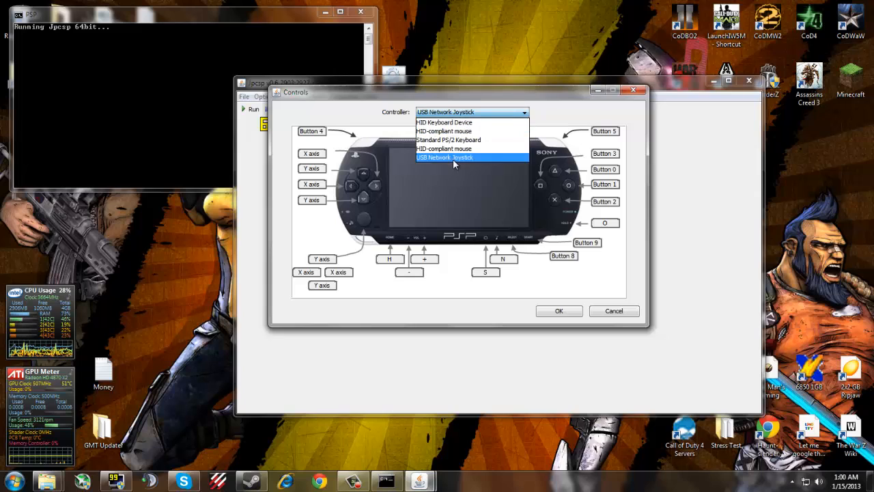
left_click(456, 157)
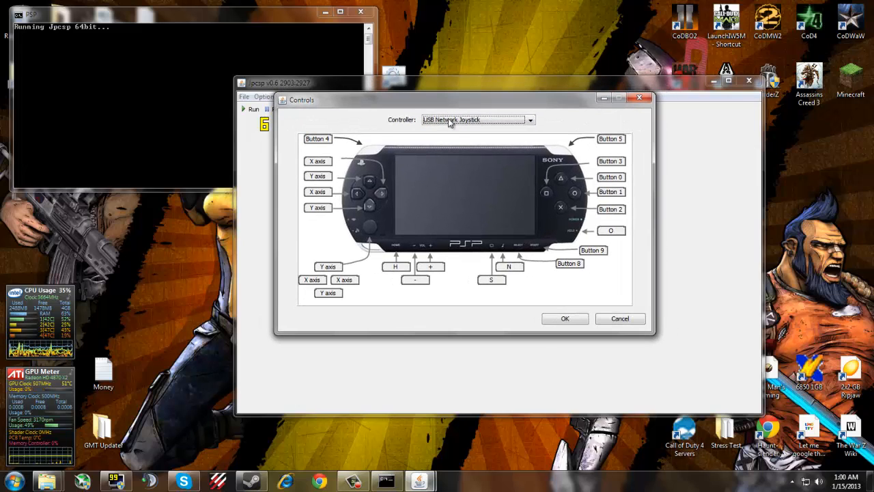
left_click(317, 138)
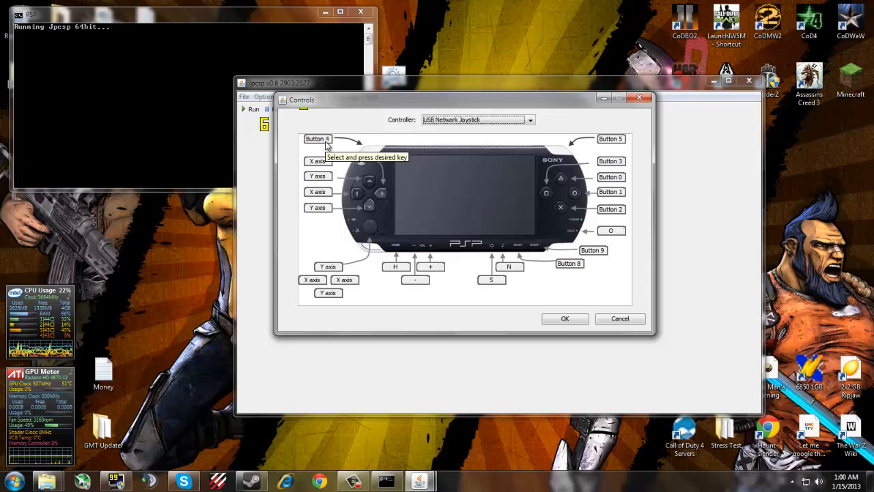
left_click(317, 139)
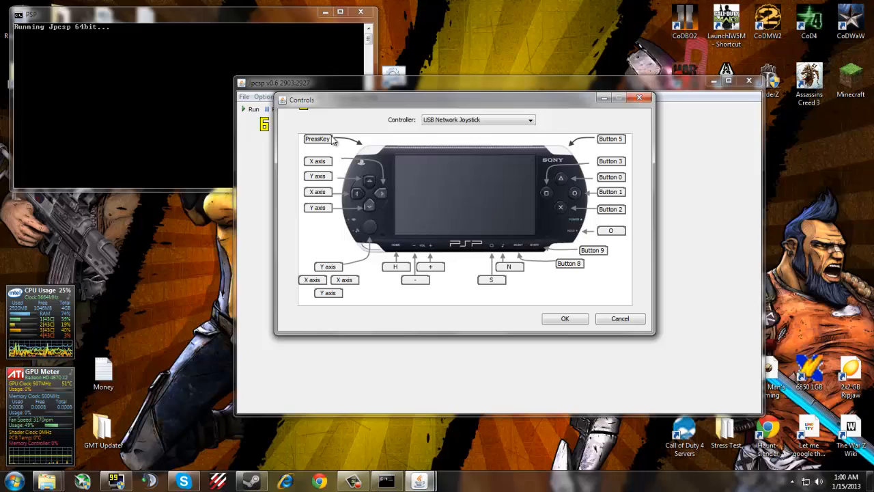
mouse_move(318, 140)
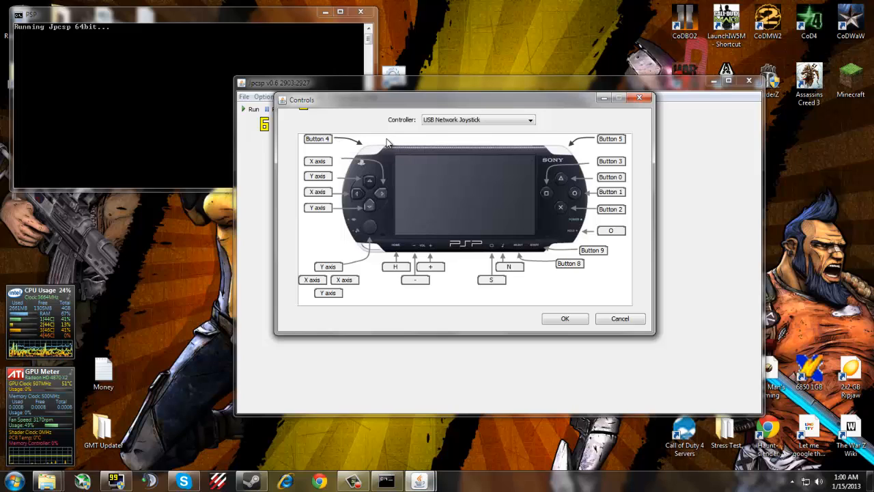
mouse_move(635, 156)
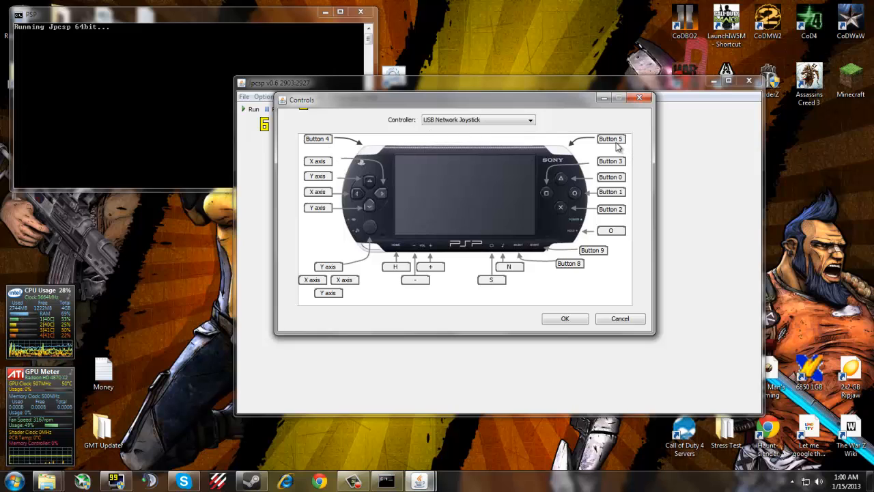
mouse_move(613, 167)
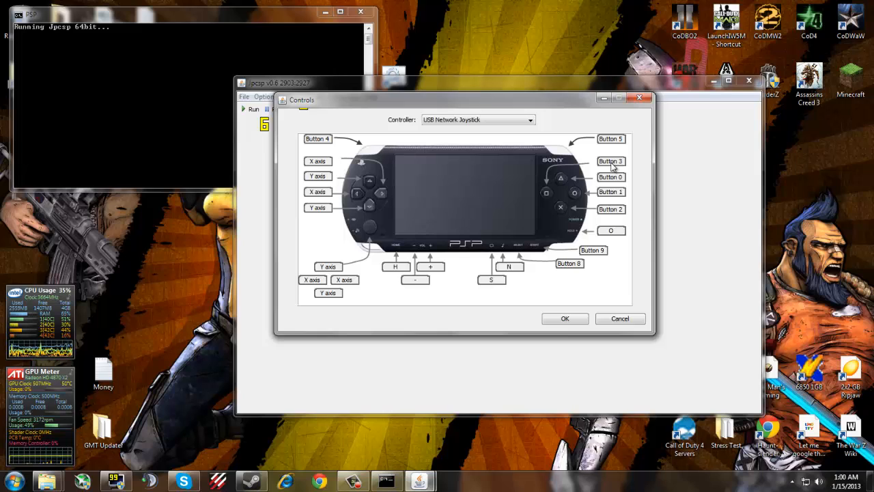
mouse_move(529, 346)
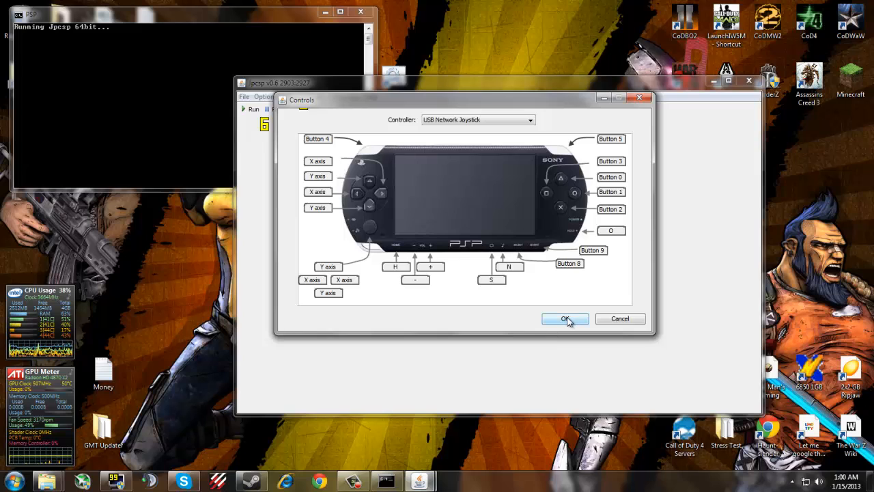
left_click(564, 319)
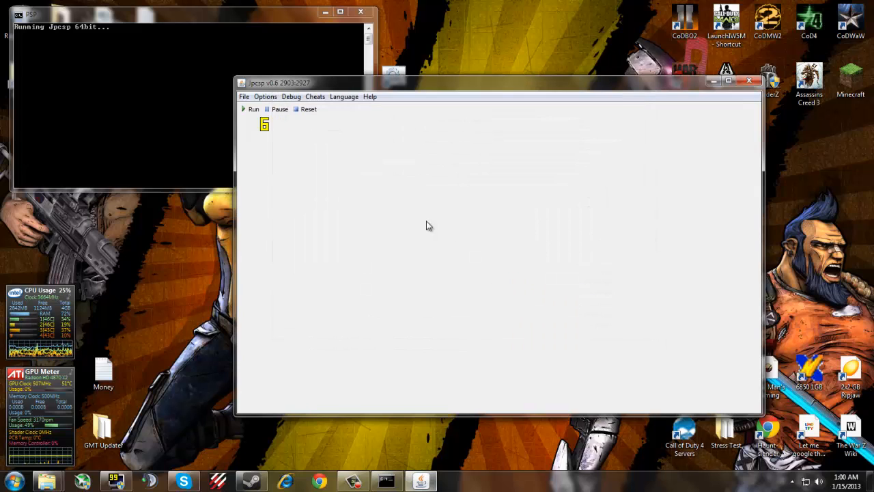
In Options > Configuration, keep the Region tab's language as English, then view Video settings
left_click(265, 96)
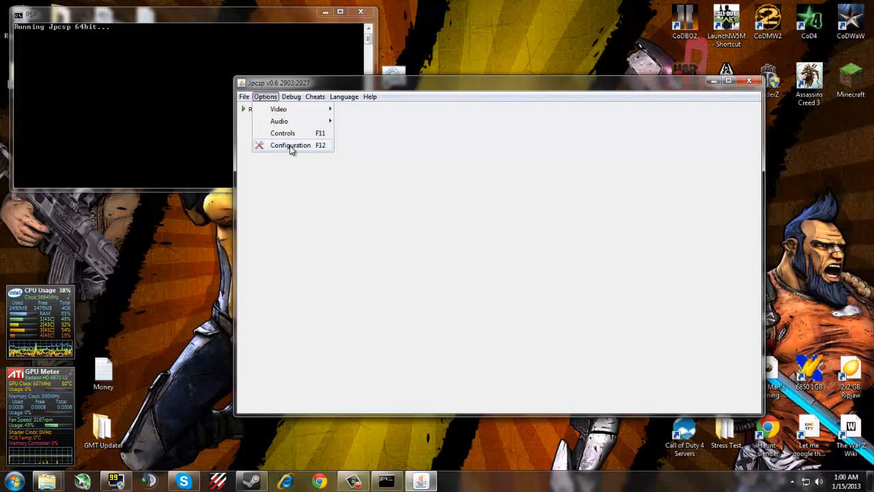
left_click(290, 145)
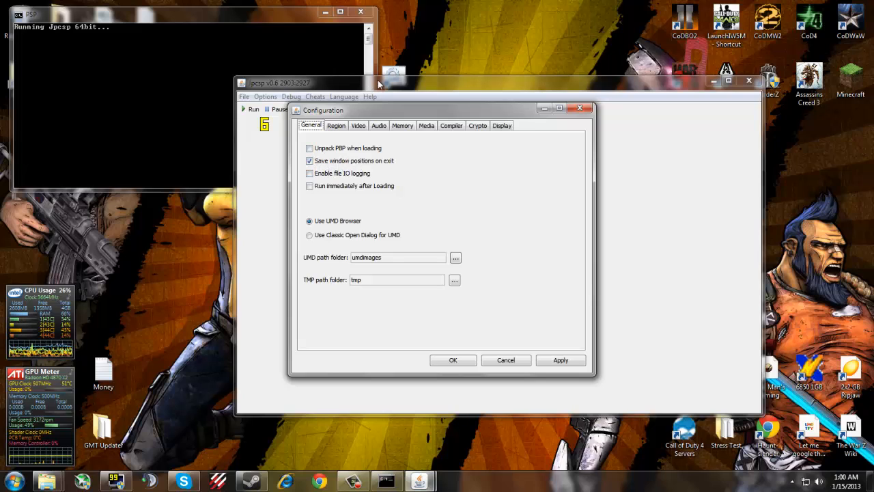
mouse_move(366, 305)
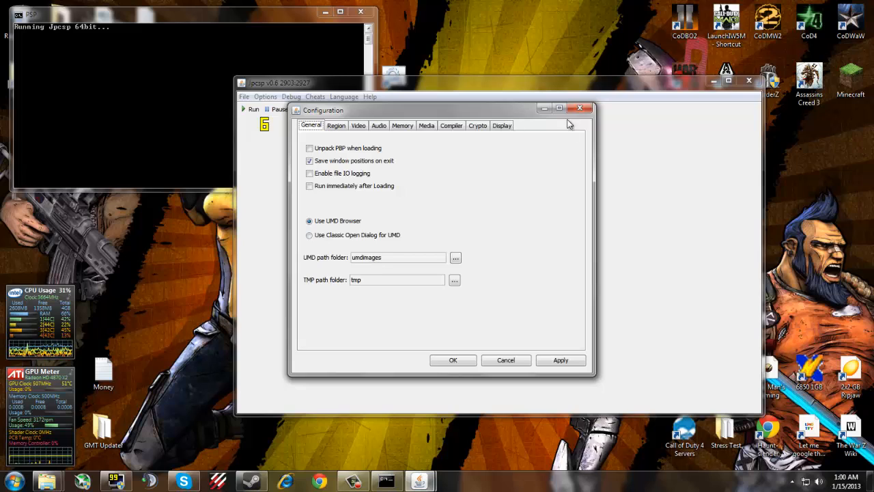
left_click(336, 125)
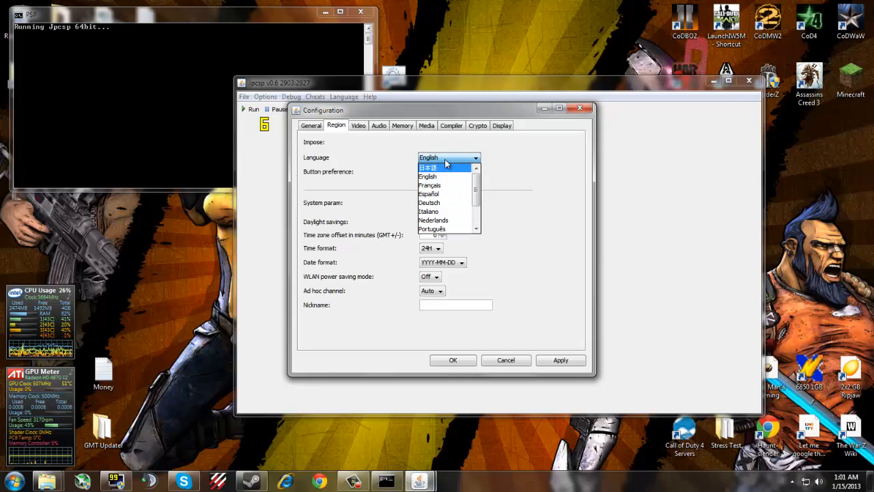
left_click(427, 177)
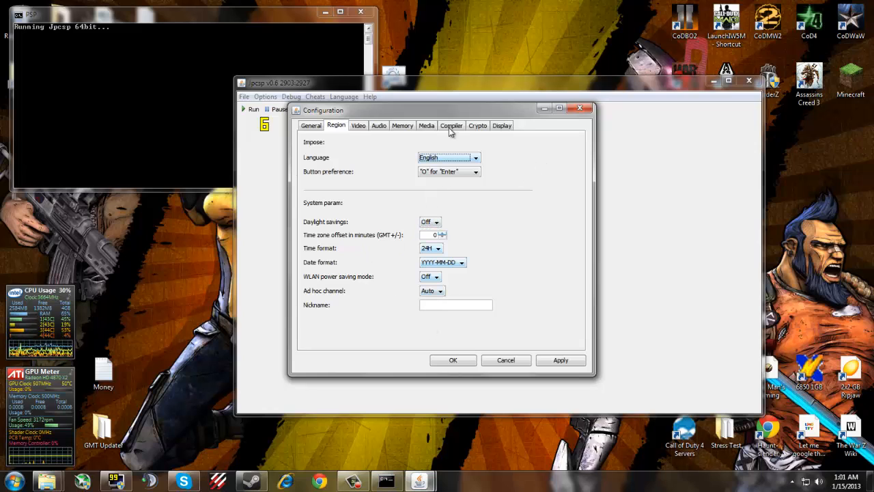
left_click(358, 125)
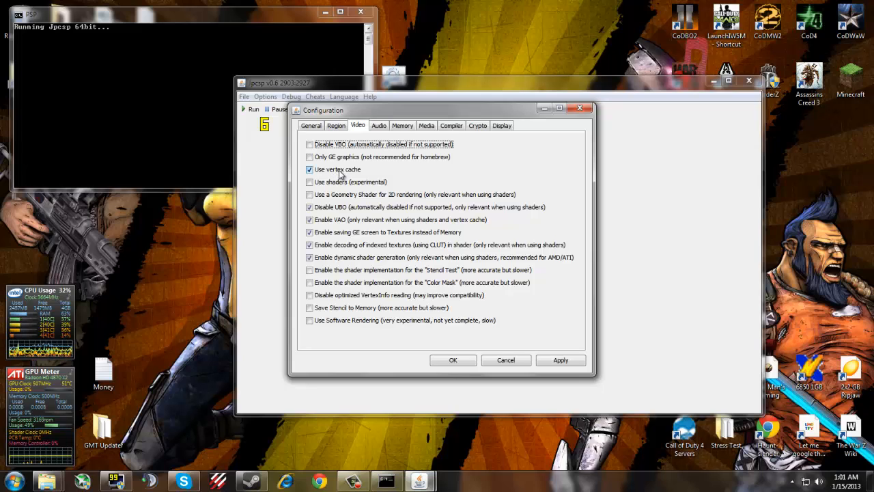
mouse_move(323, 174)
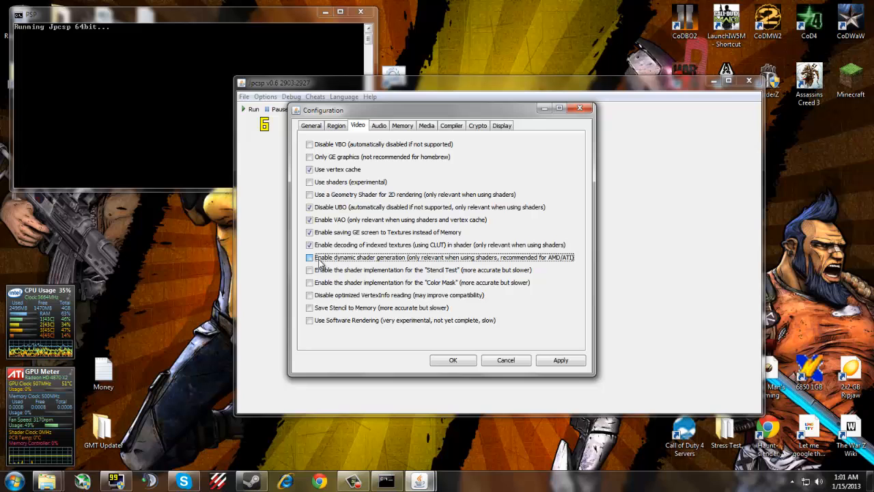
Enable dynamic shader generation on the Video tab, then view the Audio settings
left_click(310, 258)
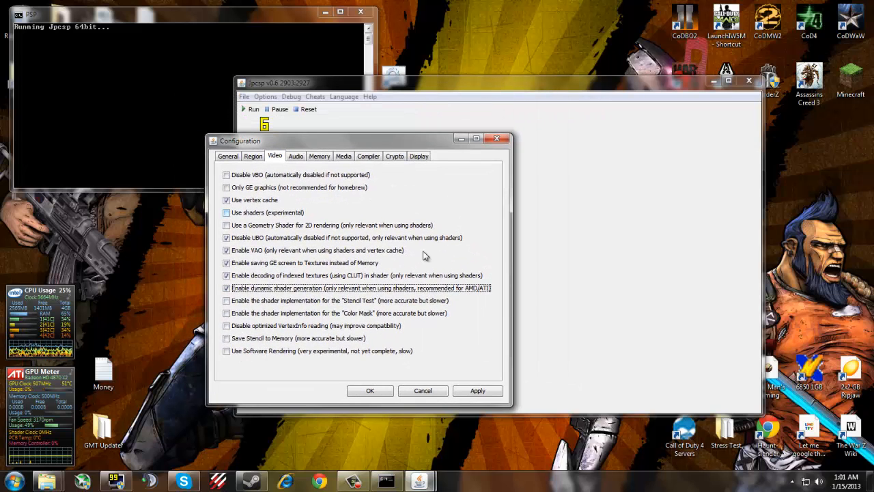
left_click(295, 156)
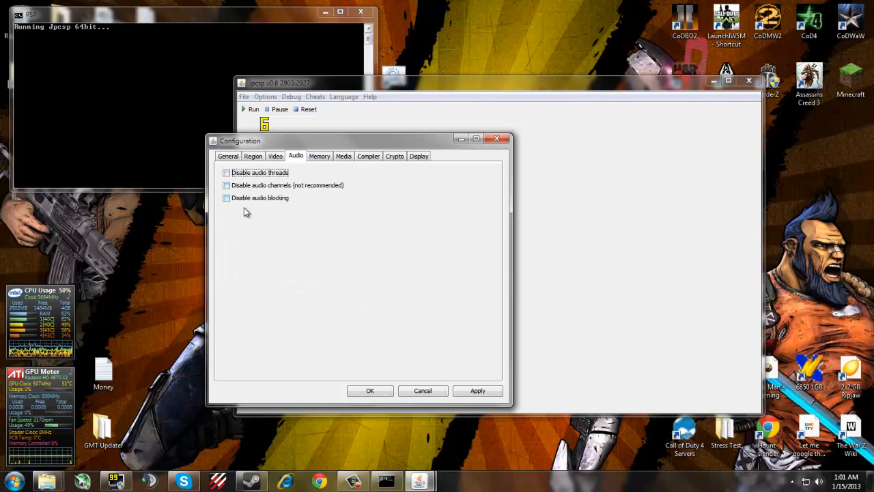
Review the Memory, Media, Compiler and Crypto tabs unchanged, ending on the Display tab
left_click(319, 156)
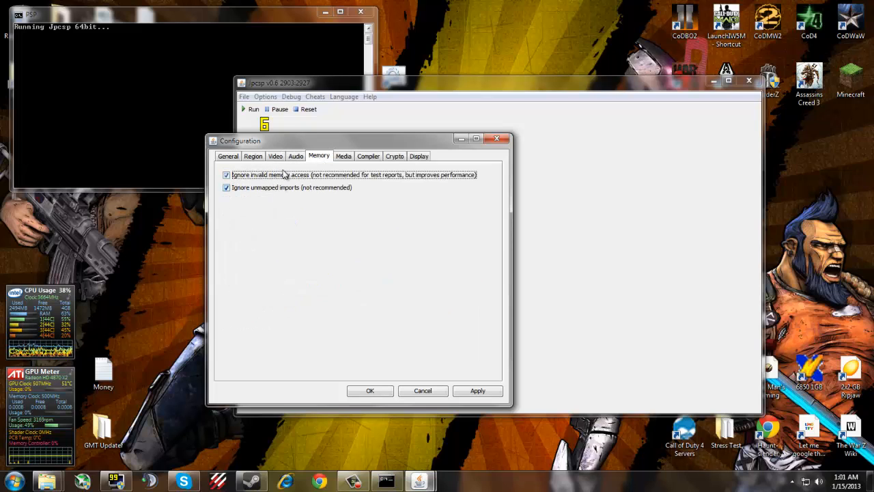
left_click(343, 156)
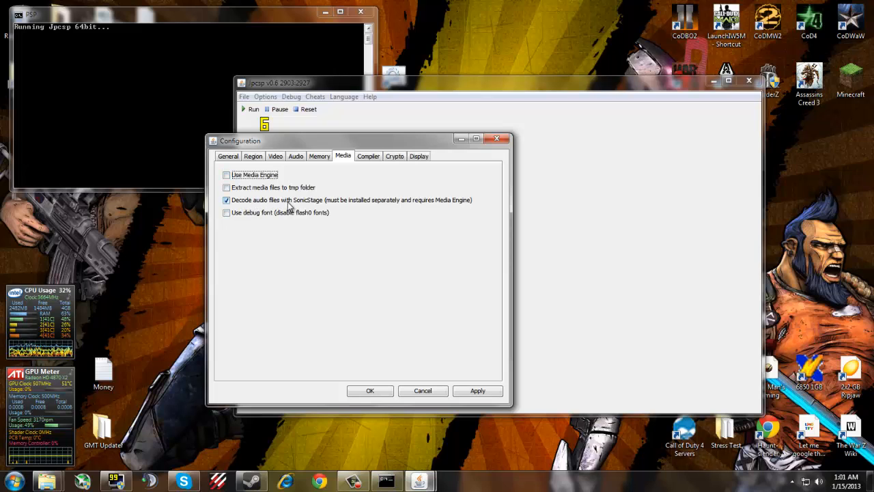
left_click(368, 156)
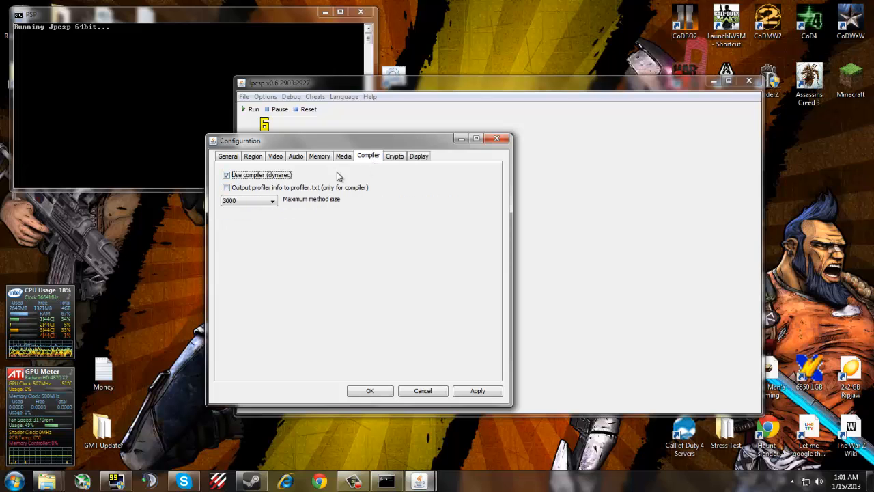
mouse_move(274, 182)
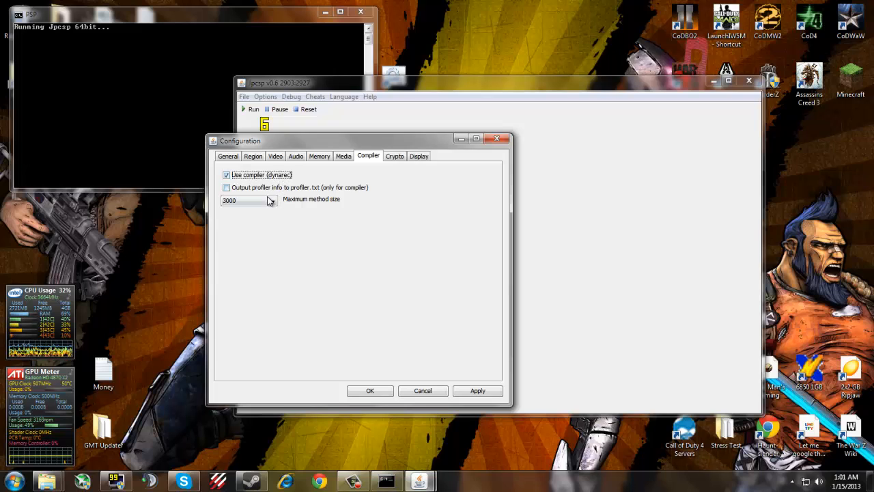
left_click(272, 201)
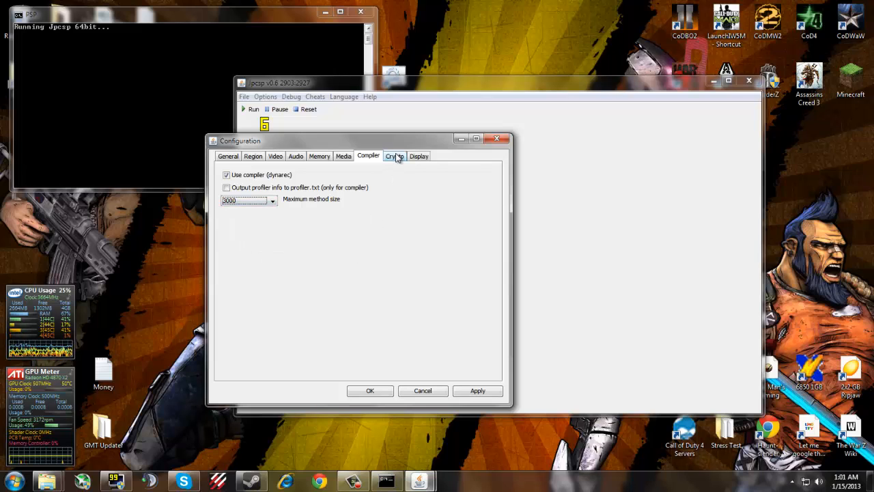
left_click(395, 156)
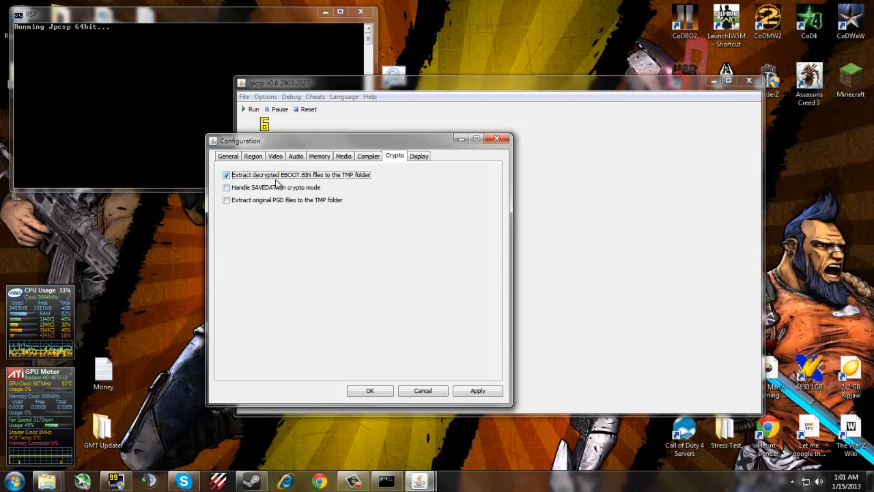
mouse_move(429, 177)
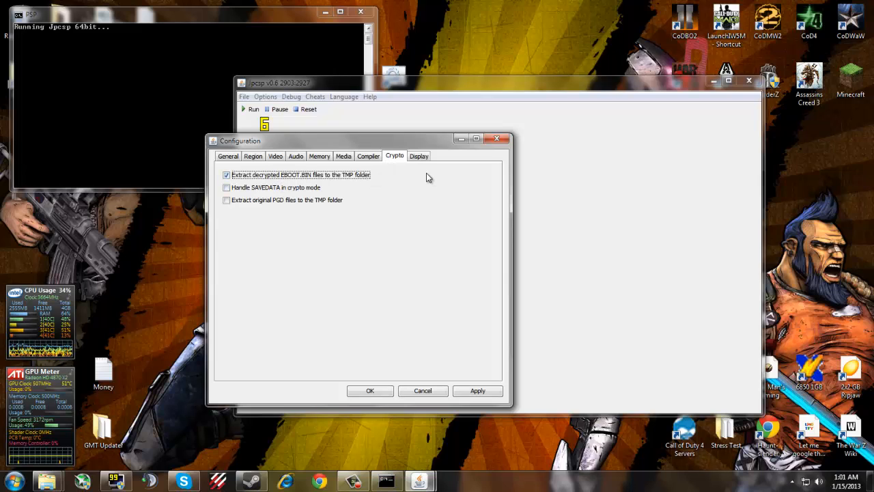
left_click(419, 155)
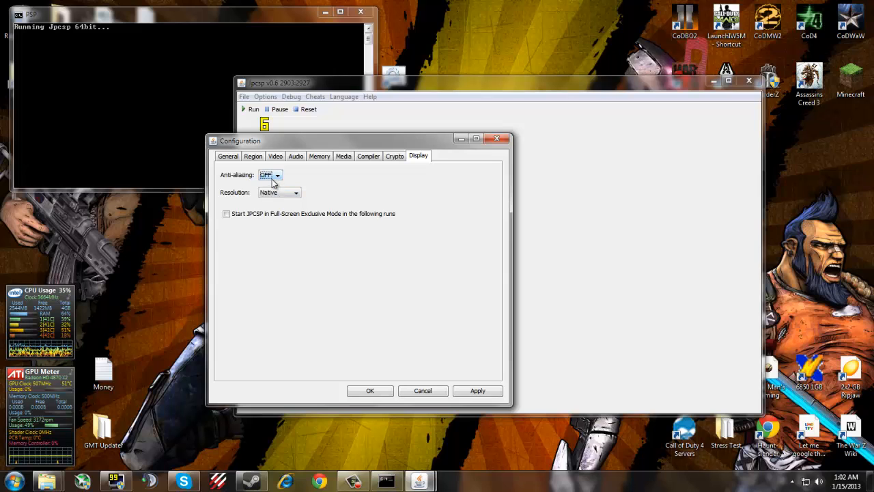
Leave anti-aliasing off and pick a screen size from the Display tab's Resolution list
left_click(277, 175)
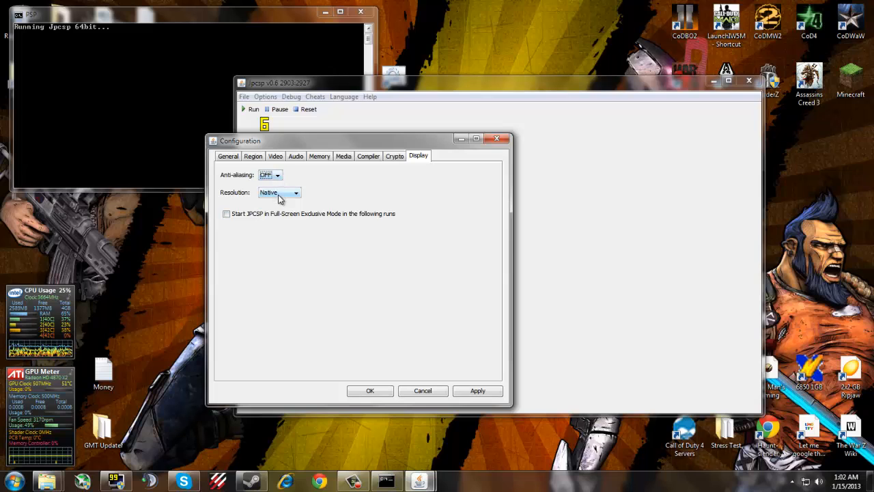
left_click(279, 192)
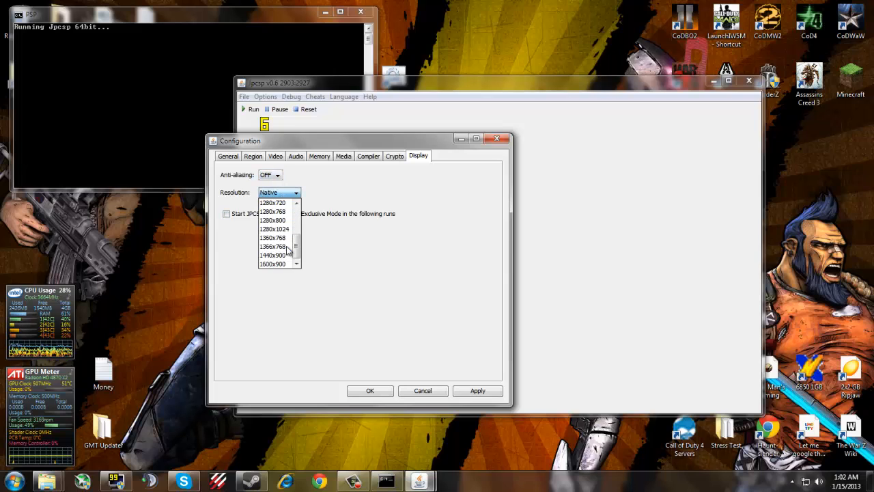
left_click(278, 192)
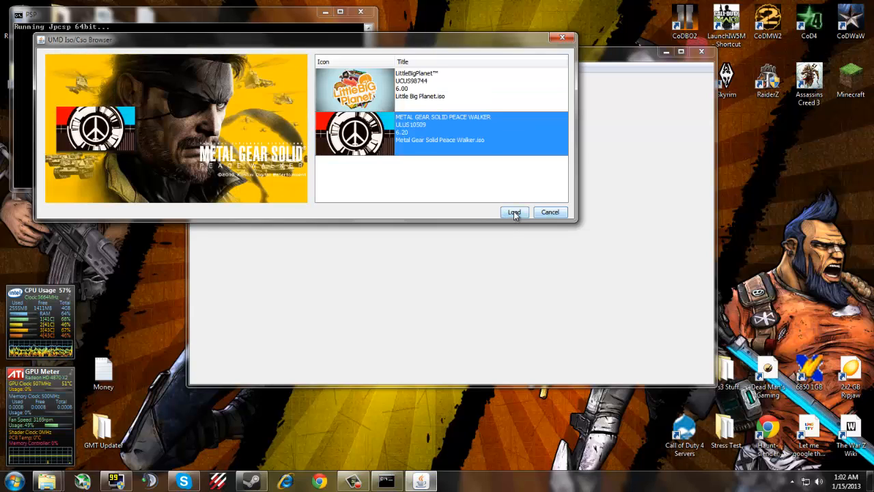
Select LittleBigPlanet in the UMD Iso/Cso Browser and load it
left_click(514, 212)
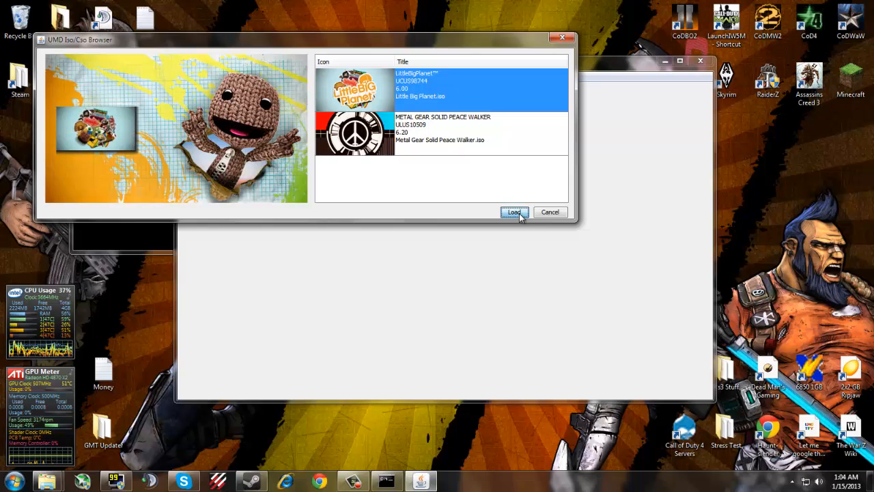
left_click(513, 213)
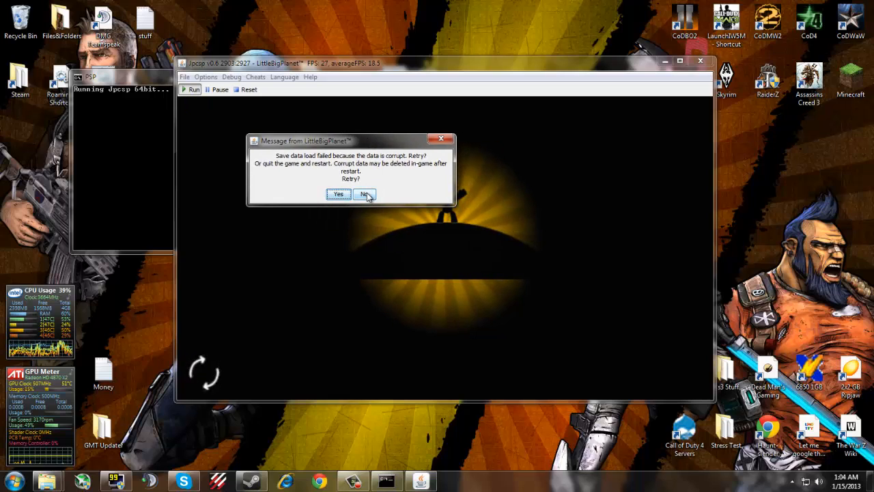
Answer No to retrying the corrupt LittleBigPlanet save data so the game keeps loading
left_click(364, 194)
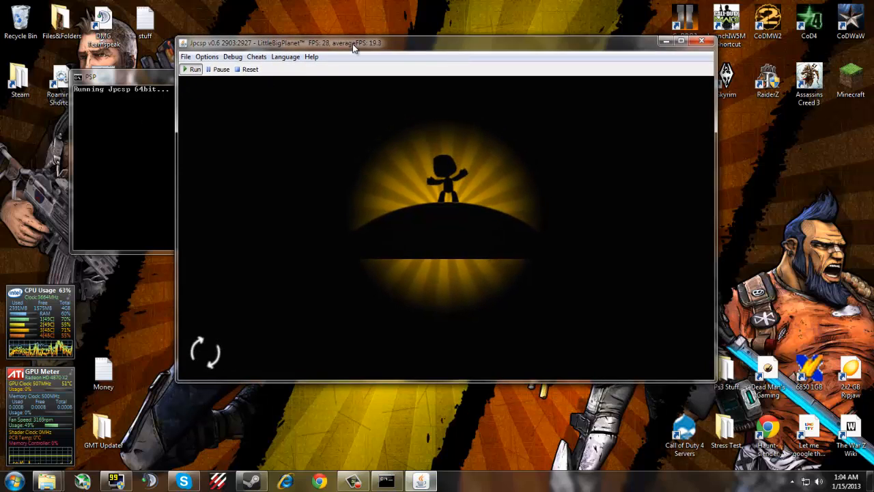